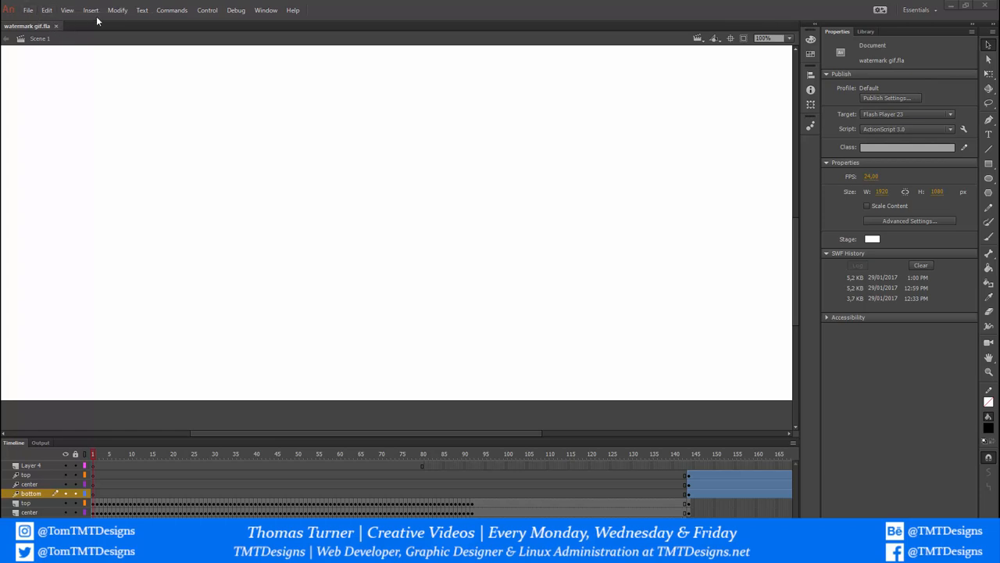
{"action": "mouse_move", "coordinate": [412, 305]}
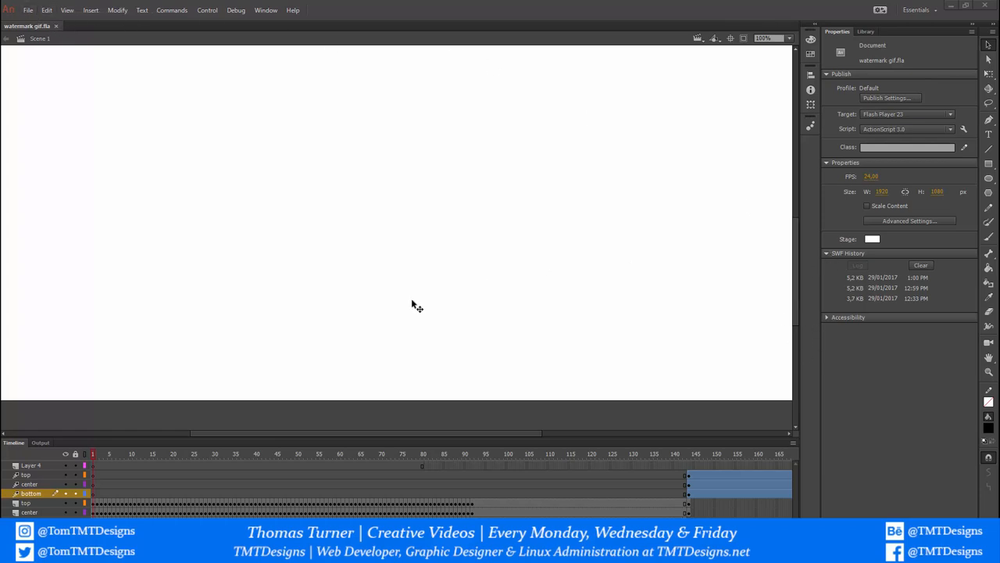
{"action": "mouse_move", "coordinate": [67, 9]}
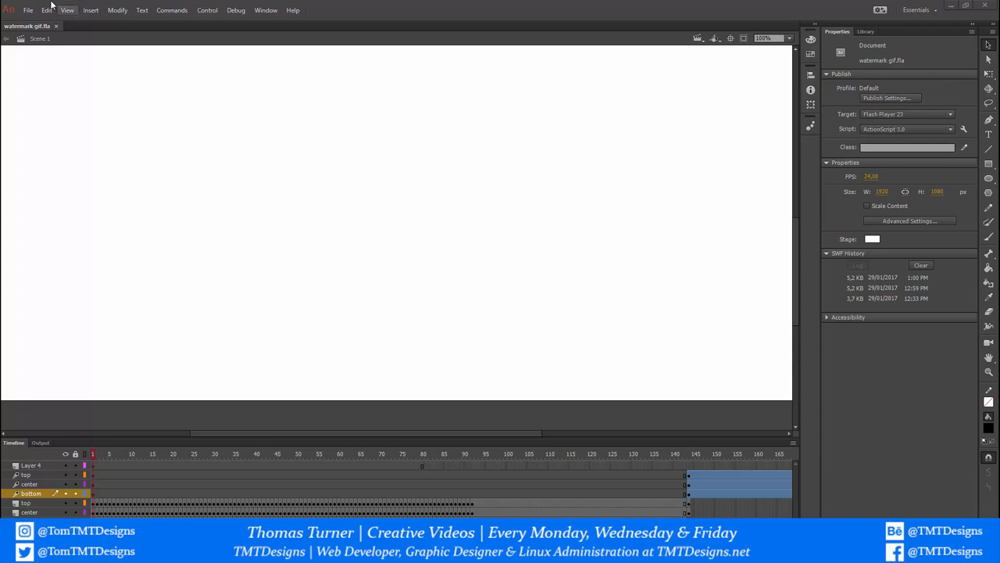
Step: Fit the whole stage into view and scrub to another point in the watermark animation
{"action": "left_click", "coordinate": [28, 10]}
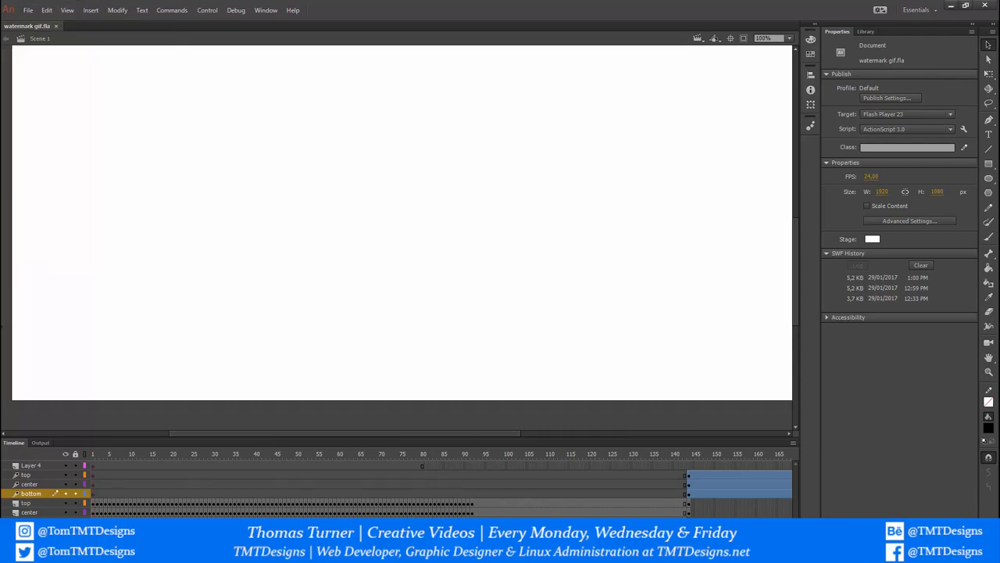
{"action": "left_click", "coordinate": [256, 453]}
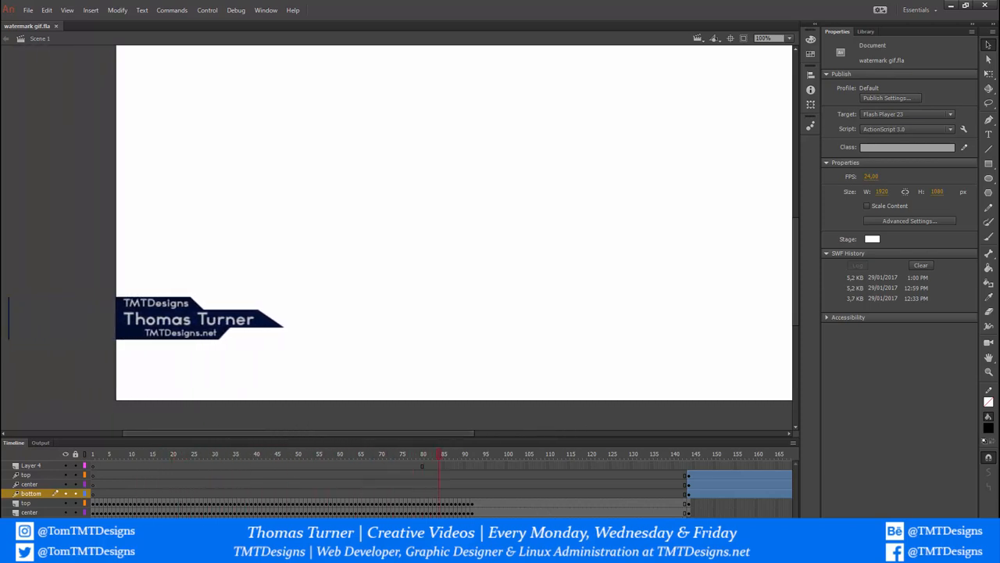
{"action": "left_click", "coordinate": [619, 453]}
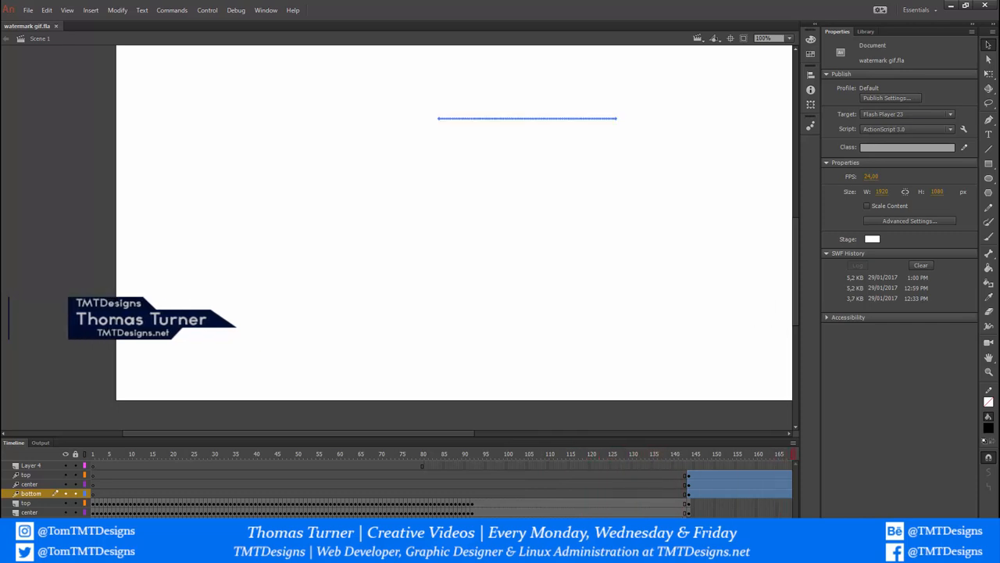
Step: Start exporting the animation via File > Export > Export Animated GIF
{"action": "left_click", "coordinate": [32, 9]}
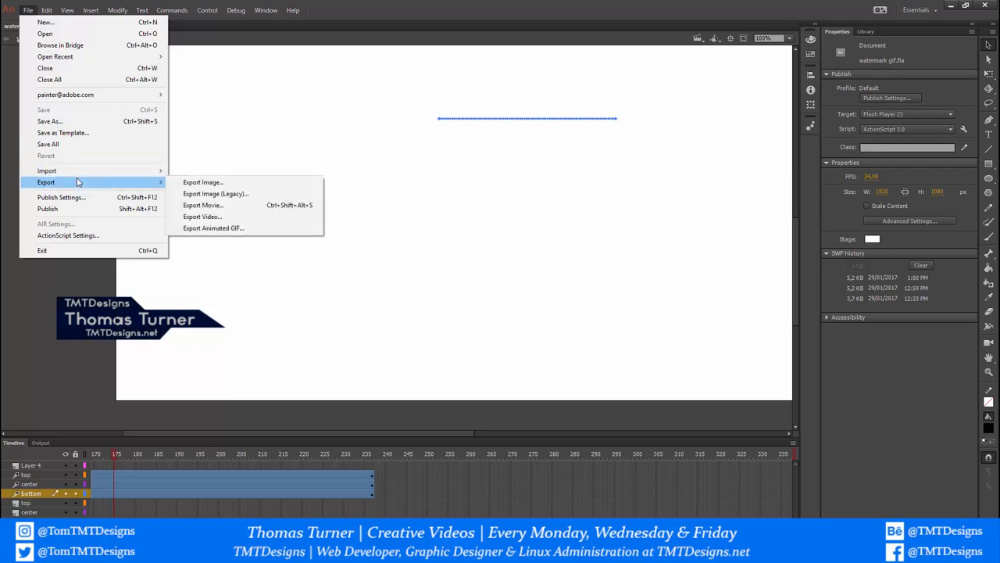
{"action": "mouse_move", "coordinate": [213, 228]}
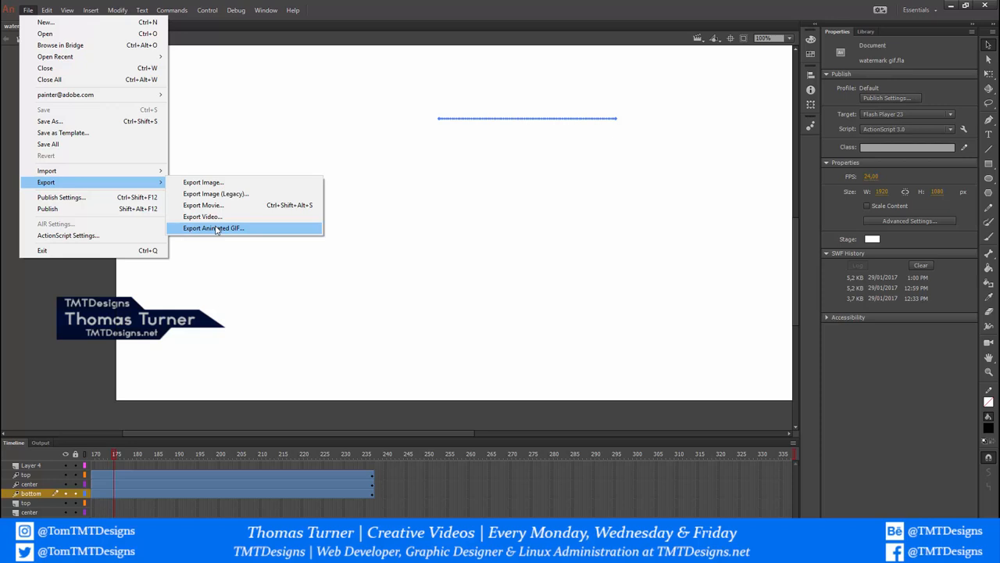
{"action": "left_click", "coordinate": [213, 229]}
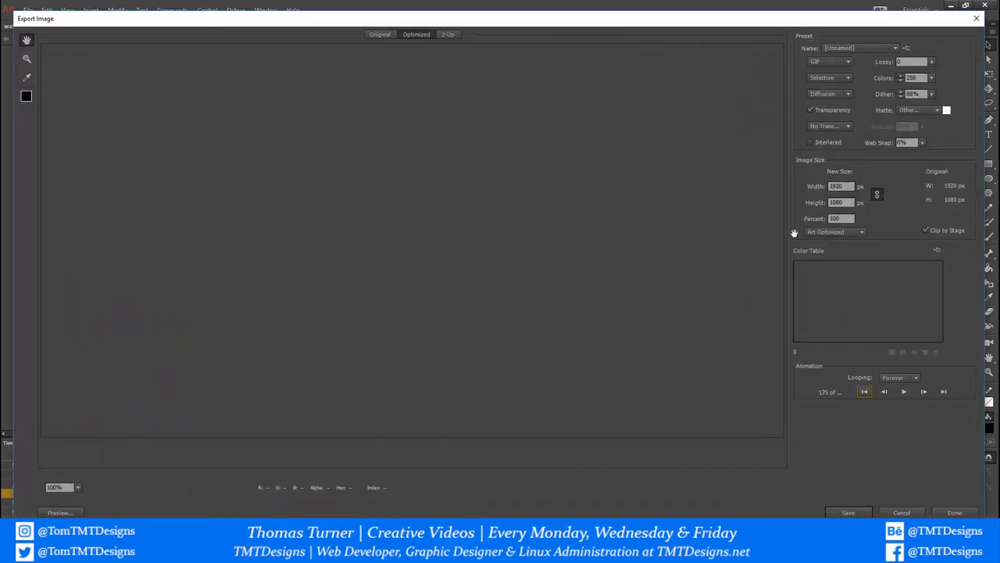
{"action": "mouse_move", "coordinate": [926, 115]}
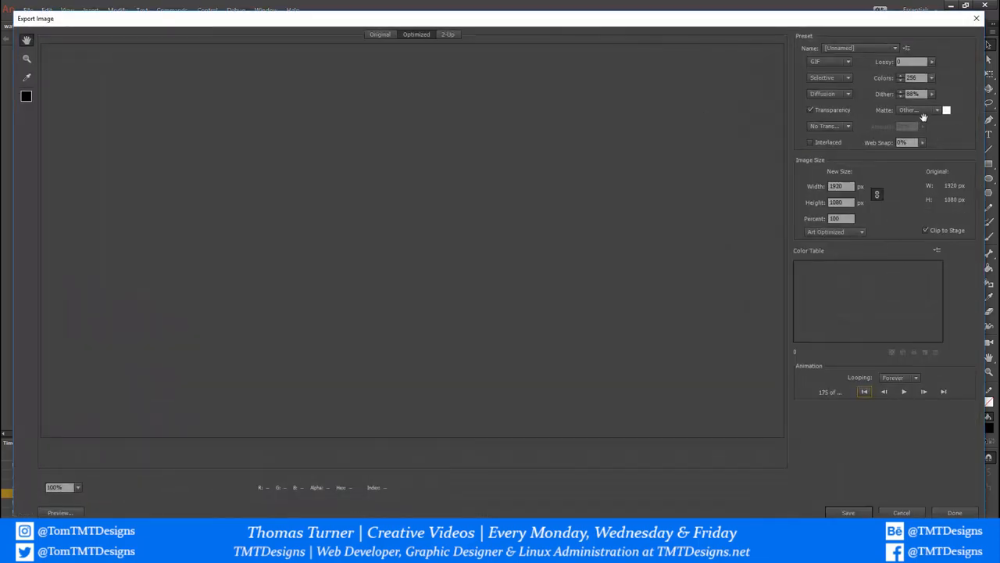
Step: Let the Export Image dialog load the Optimized GIF preview on a transparent background
{"action": "left_click", "coordinate": [847, 513]}
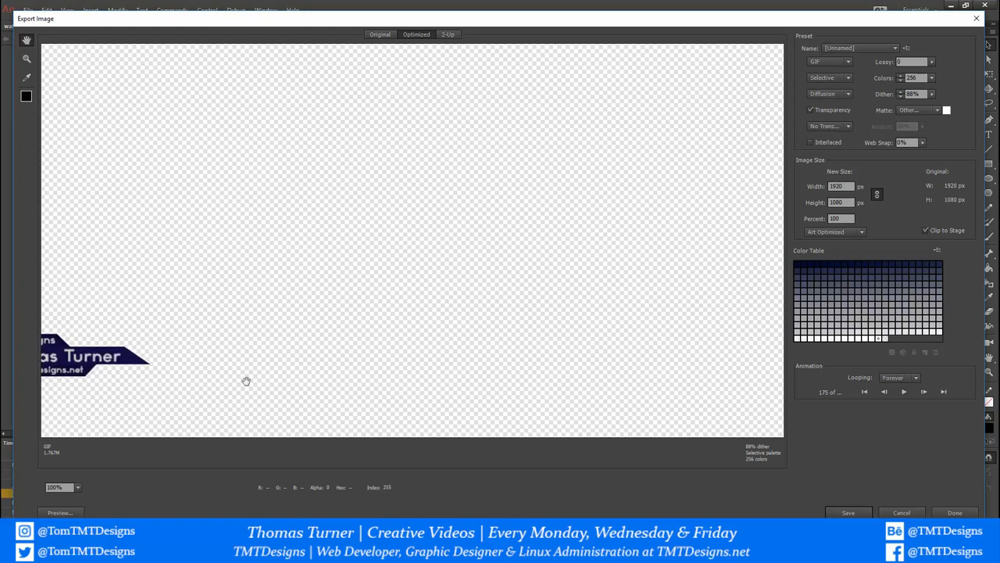
{"action": "mouse_move", "coordinate": [63, 482]}
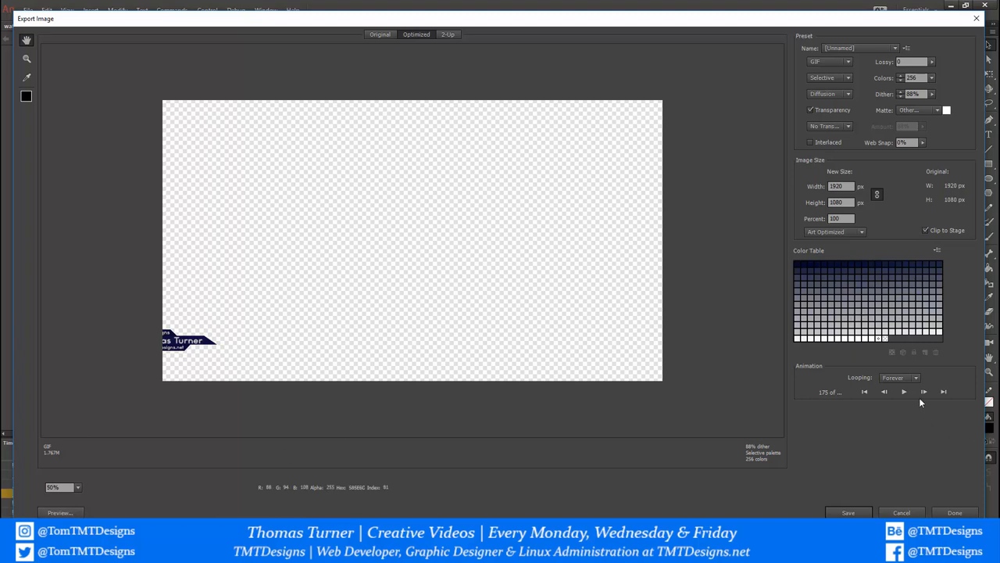
Step: Rewind and play the GIF preview, pausing around frame 82 on the full watermark
{"action": "left_click", "coordinate": [884, 399]}
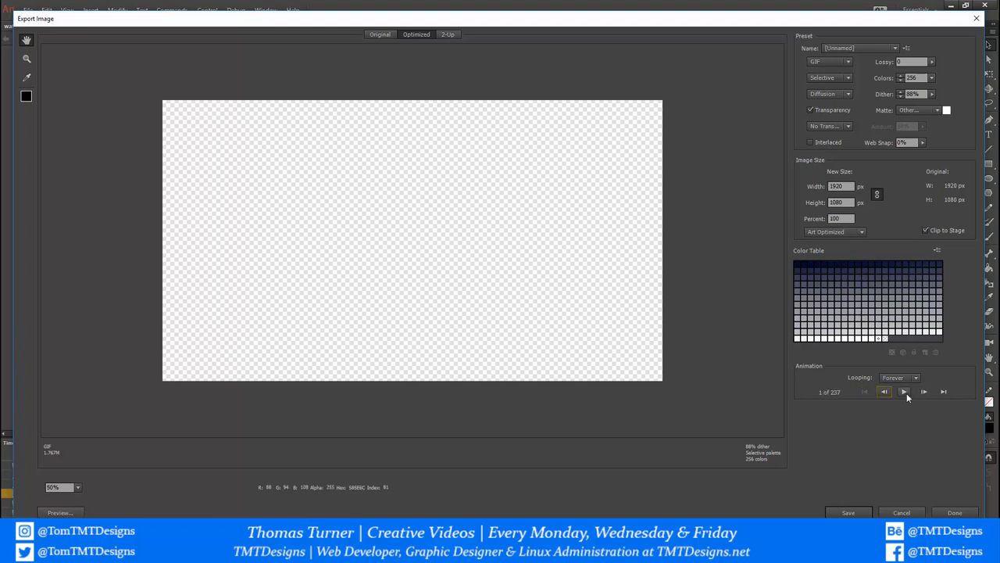
{"action": "left_click", "coordinate": [903, 393]}
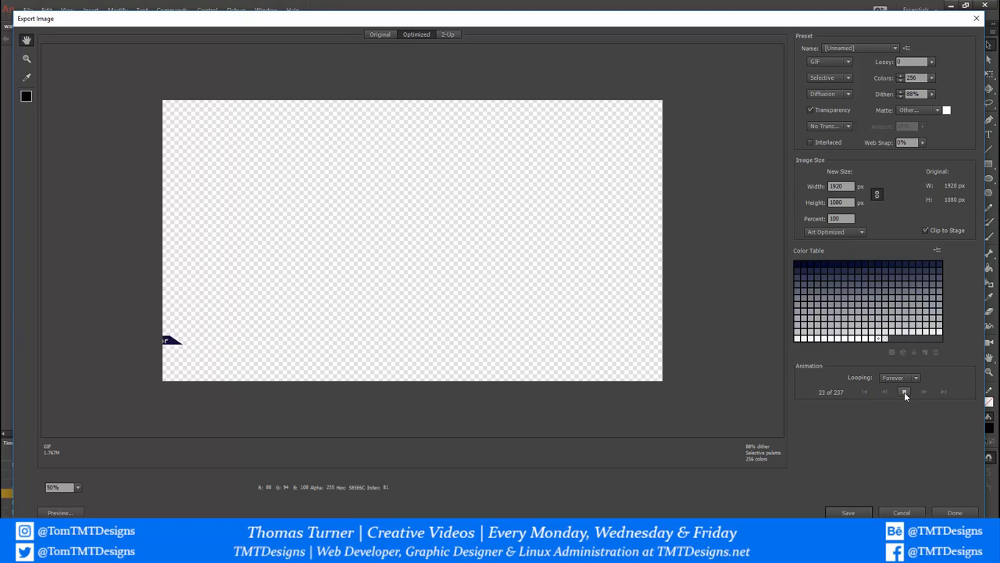
{"action": "left_click", "coordinate": [905, 391]}
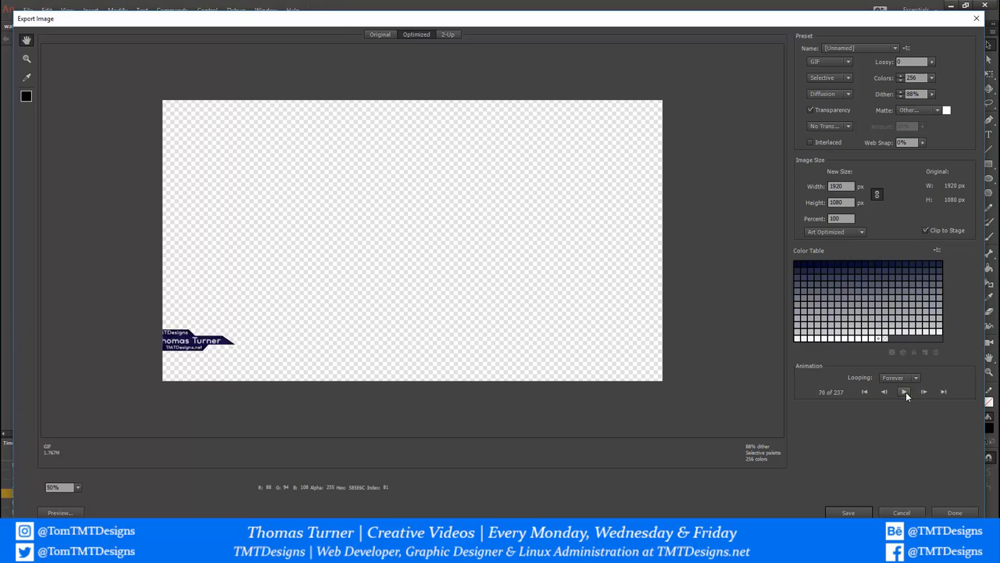
{"action": "left_click", "coordinate": [904, 392]}
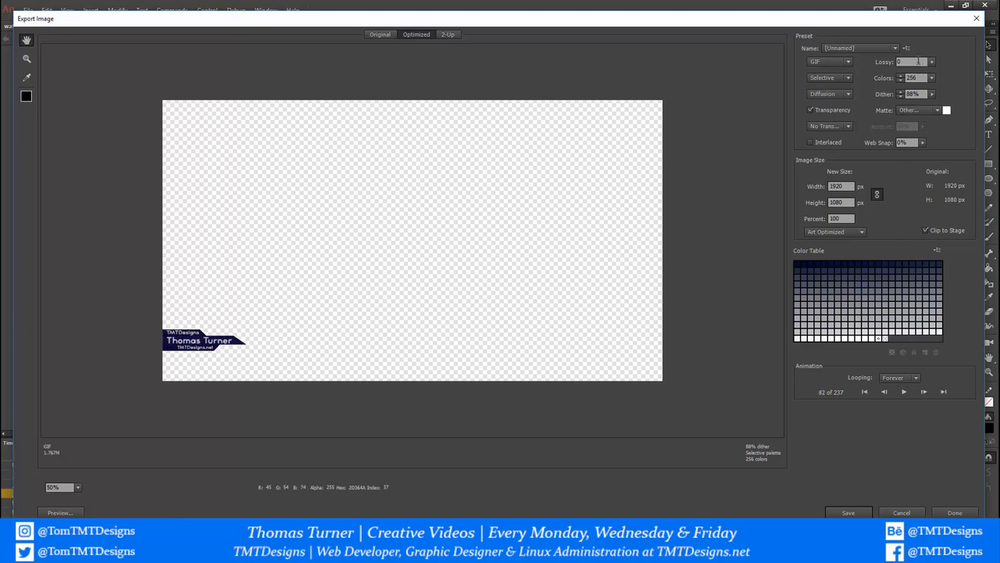
{"action": "mouse_move", "coordinate": [912, 59]}
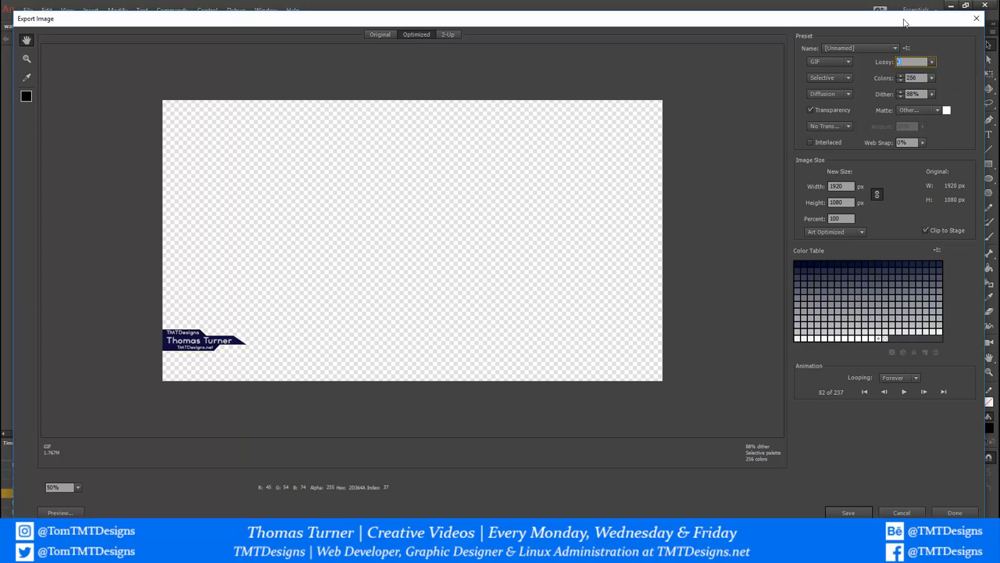
{"action": "mouse_move", "coordinate": [910, 62]}
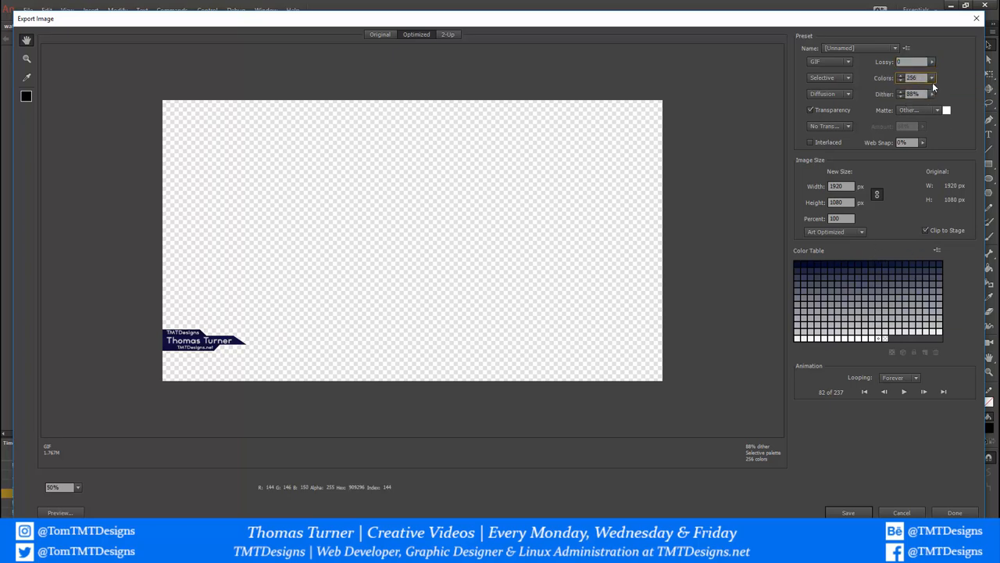
{"action": "mouse_move", "coordinate": [910, 86]}
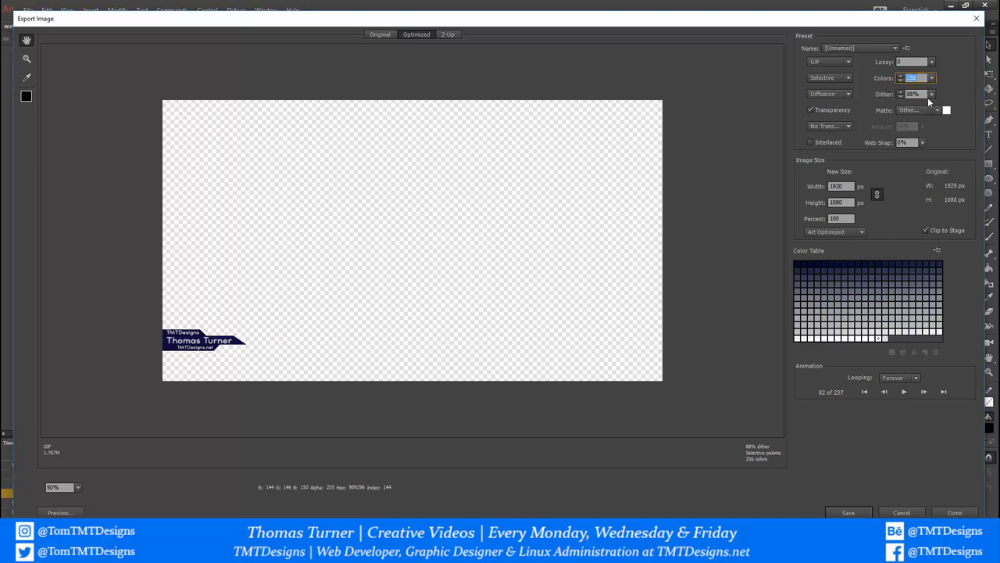
{"action": "mouse_move", "coordinate": [913, 94]}
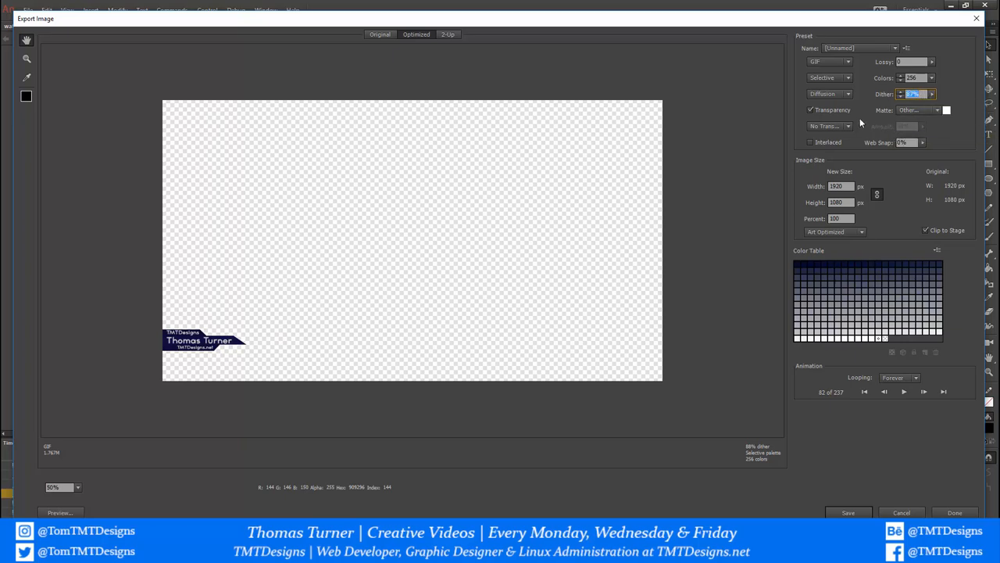
Step: Keep Diffusion as the dither method in the GIF preset options
{"action": "left_click", "coordinate": [848, 94]}
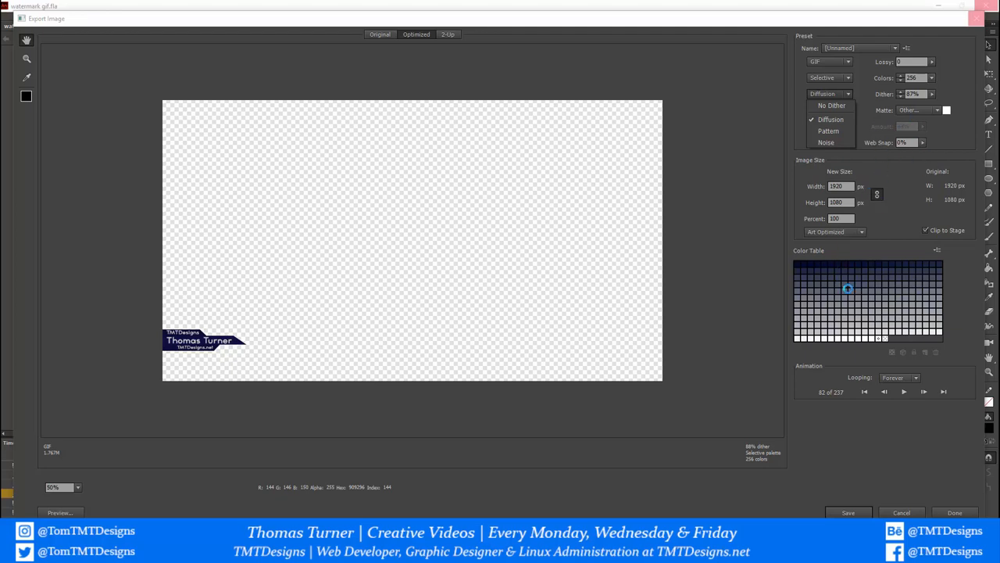
{"action": "left_click", "coordinate": [841, 187]}
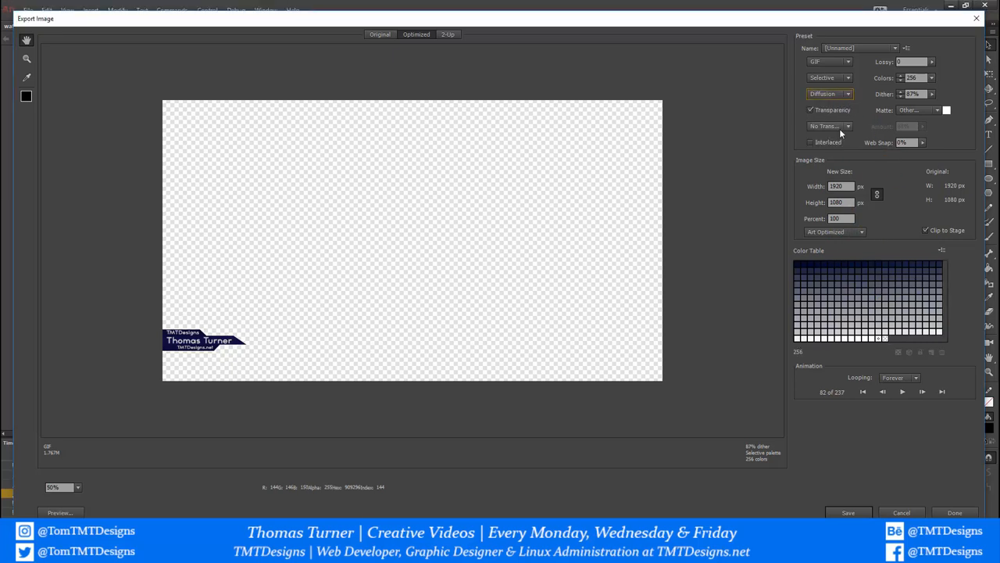
{"action": "mouse_move", "coordinate": [850, 132]}
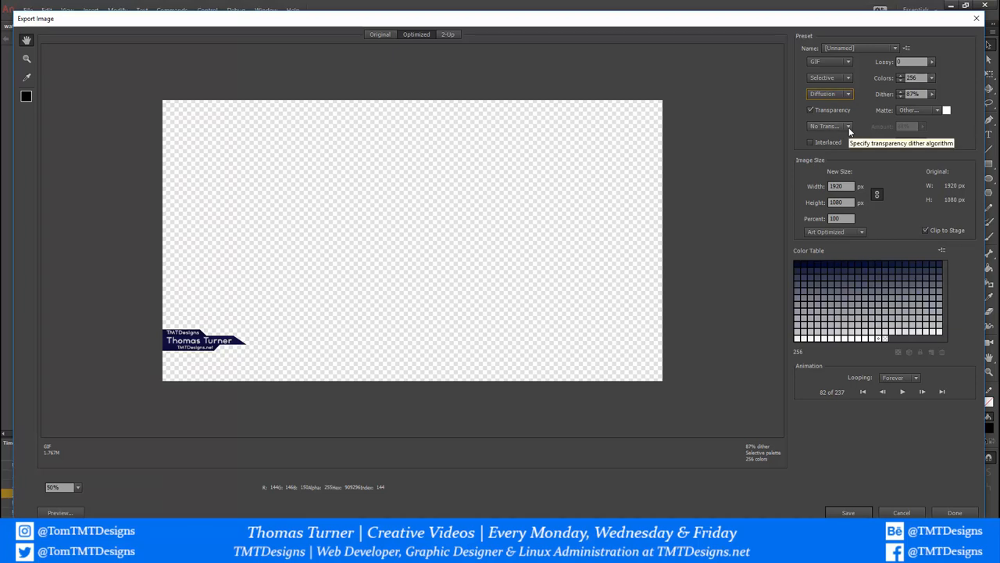
Step: Set transparency dithering to No Transparency Dither
{"action": "left_click", "coordinate": [847, 125]}
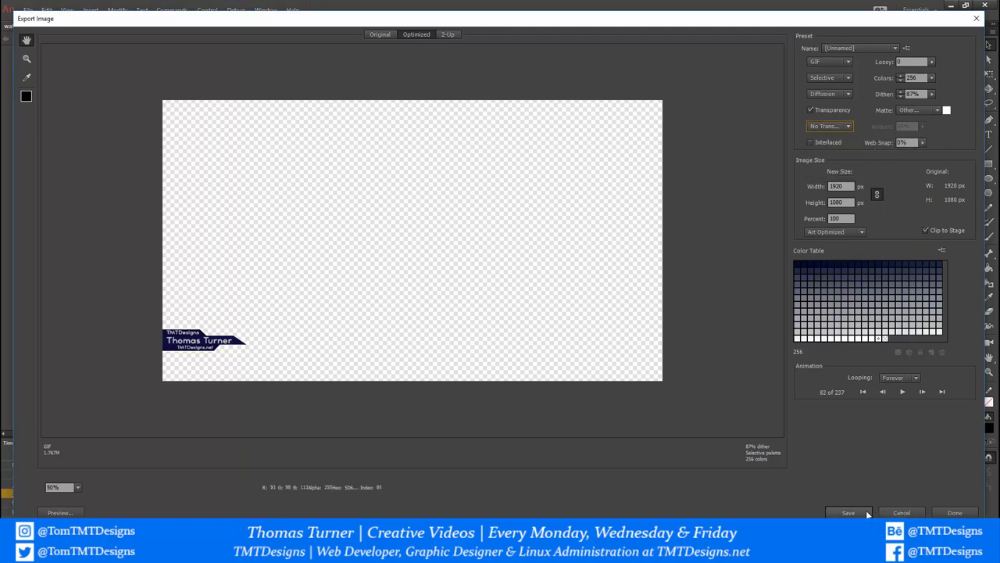
Step: Save the export as watermark.gif to the Desktop, keeping GIF as the file type
{"action": "left_click", "coordinate": [847, 513]}
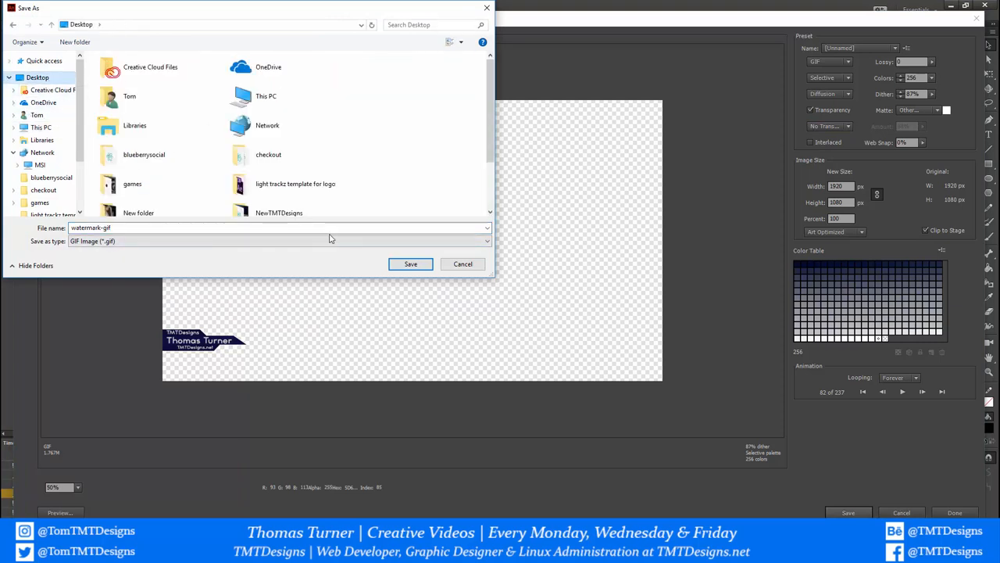
{"action": "left_click", "coordinate": [410, 262]}
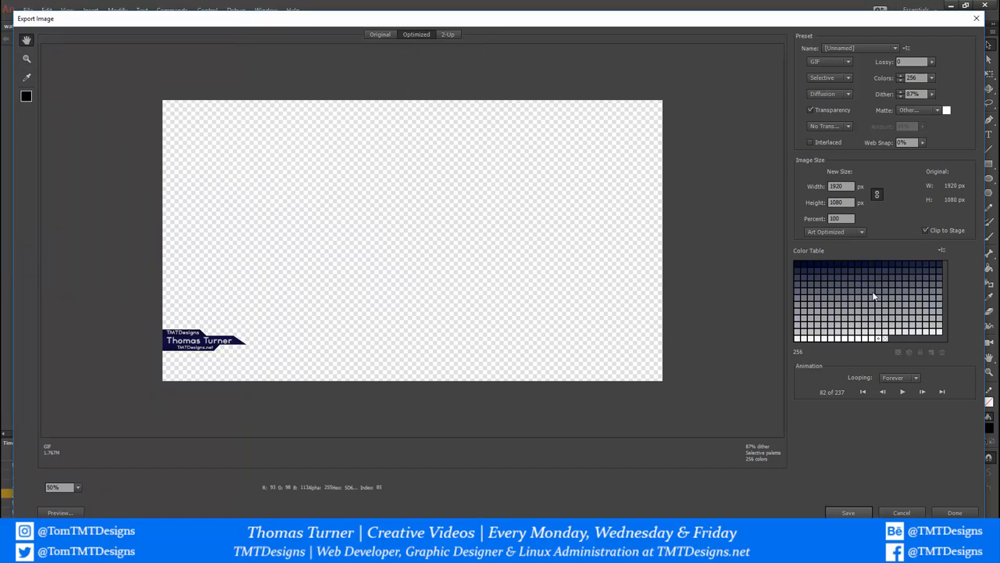
{"action": "mouse_move", "coordinate": [875, 318]}
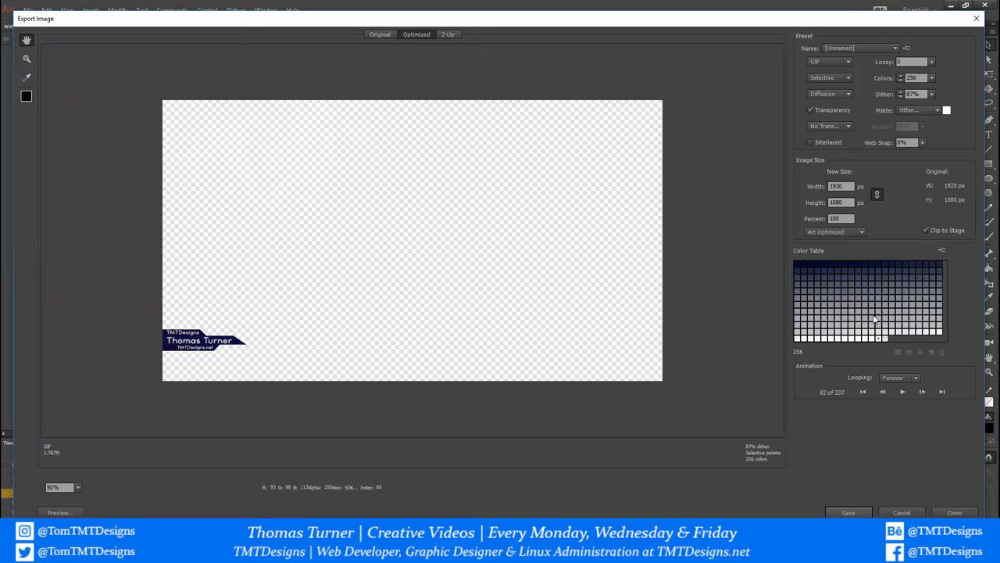